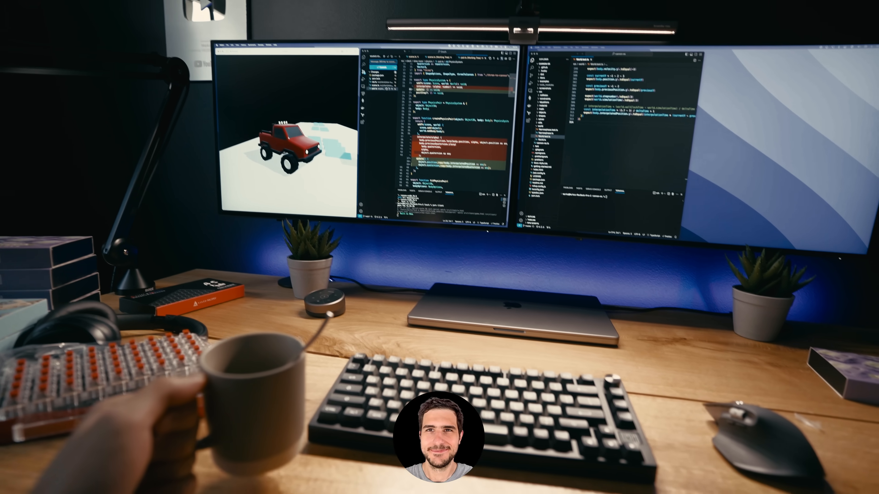
pyautogui.click(476, 437)
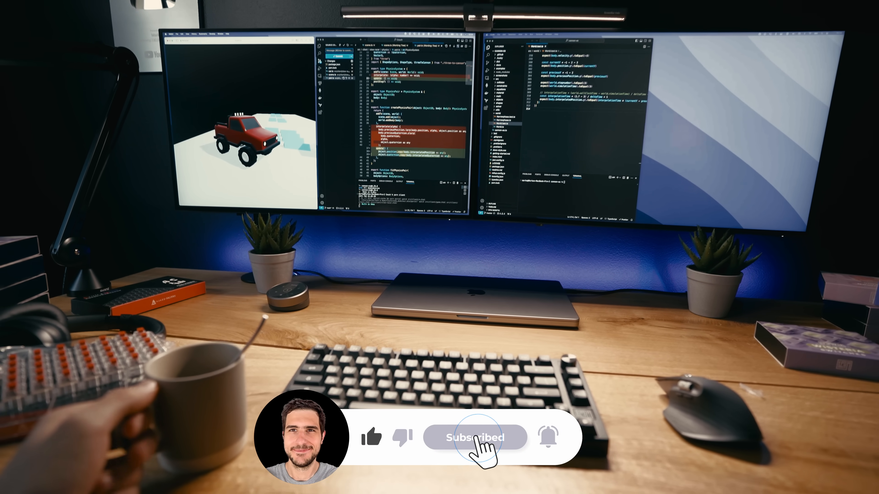